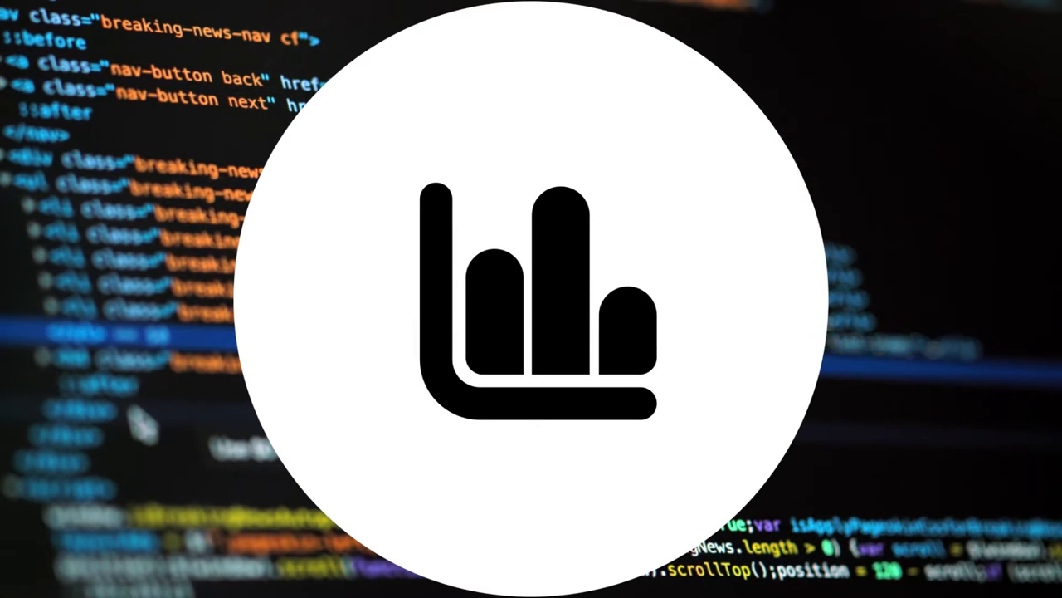
pyautogui.moveTo(883, 468)
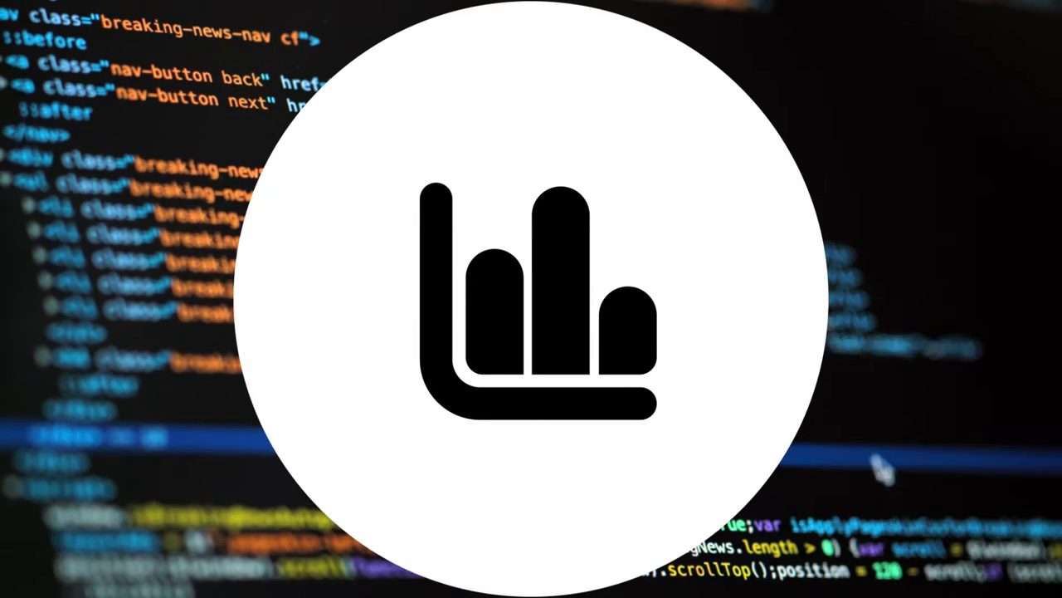